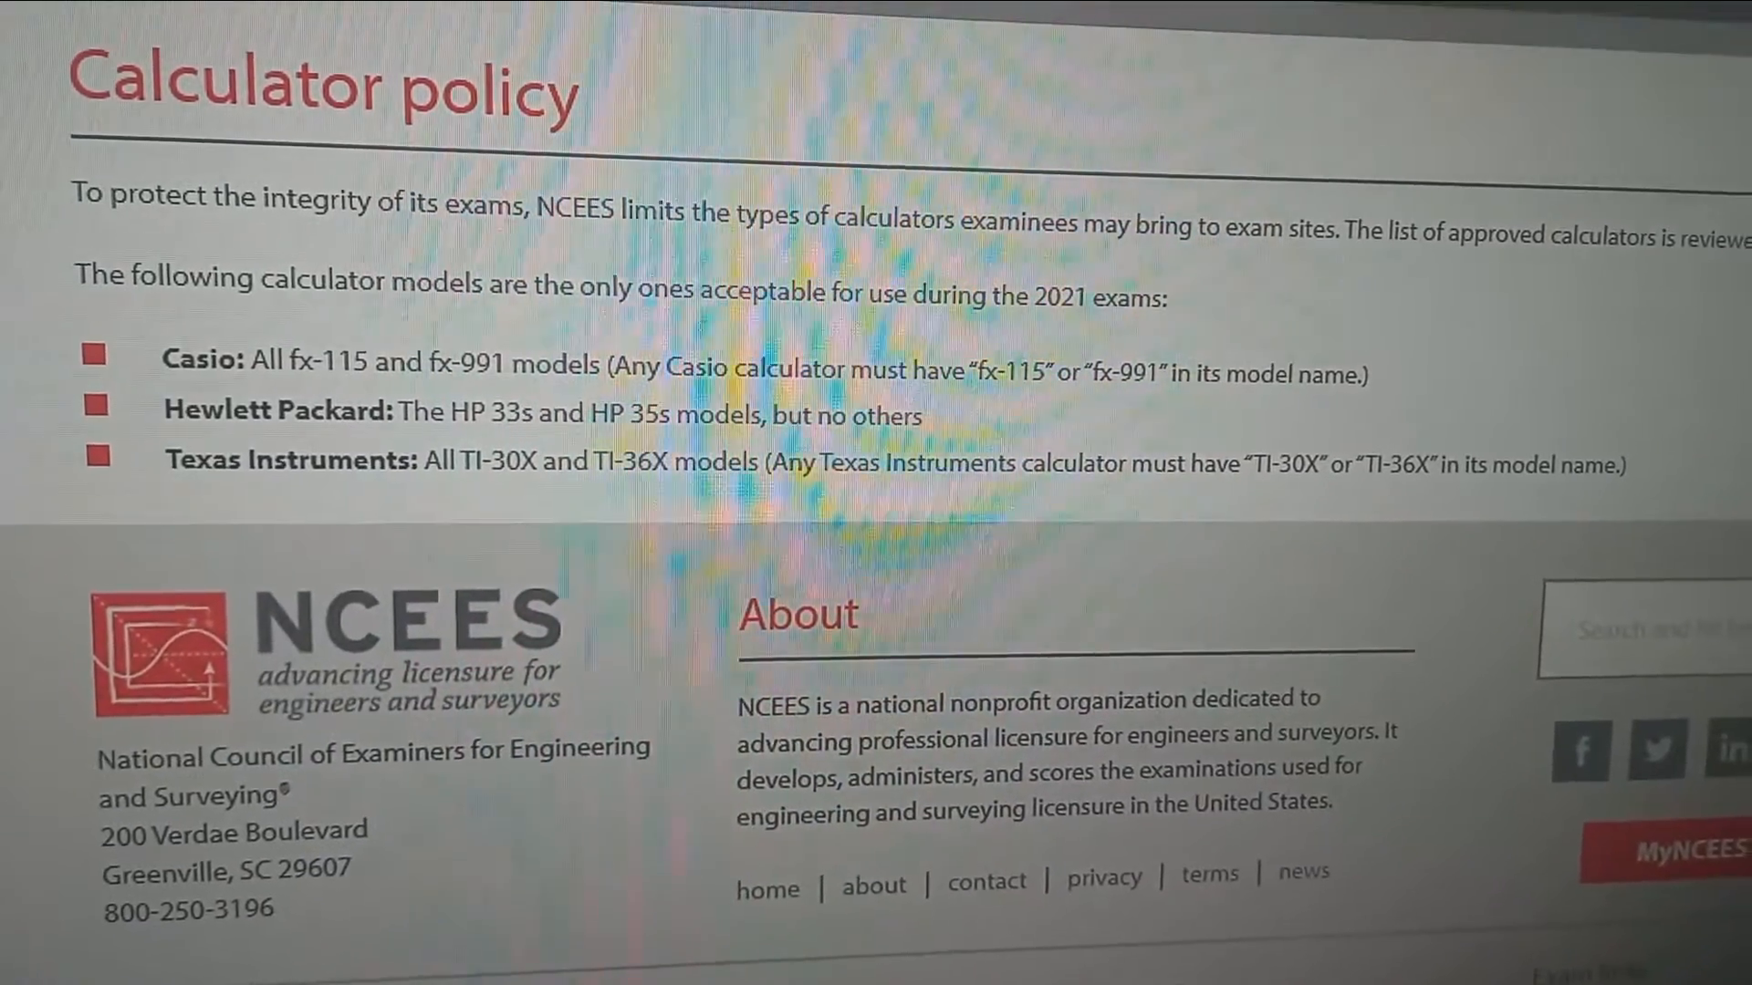
pyautogui.scroll(-3)
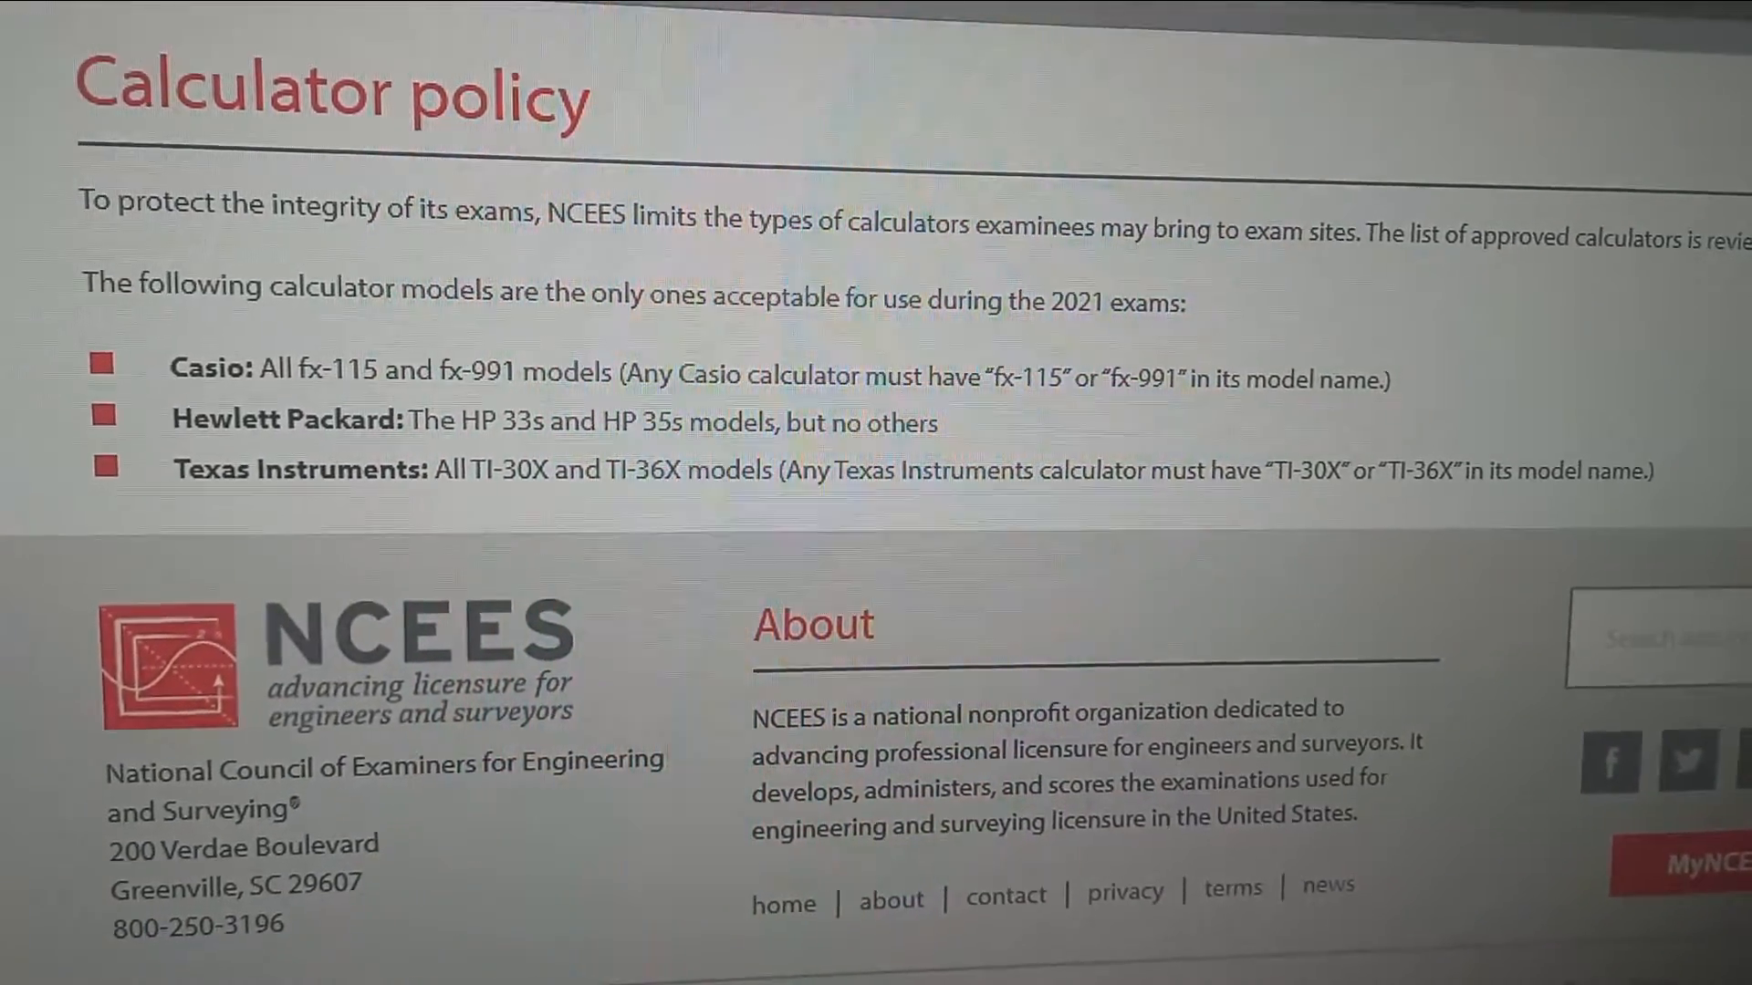